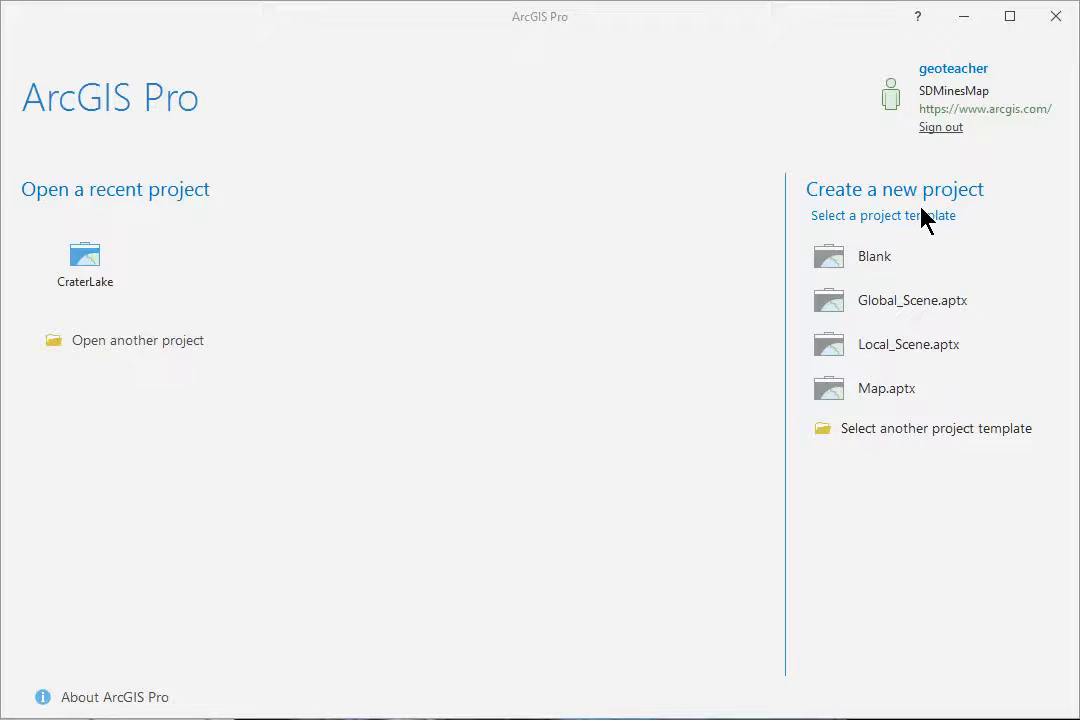
mouse_move(910, 244)
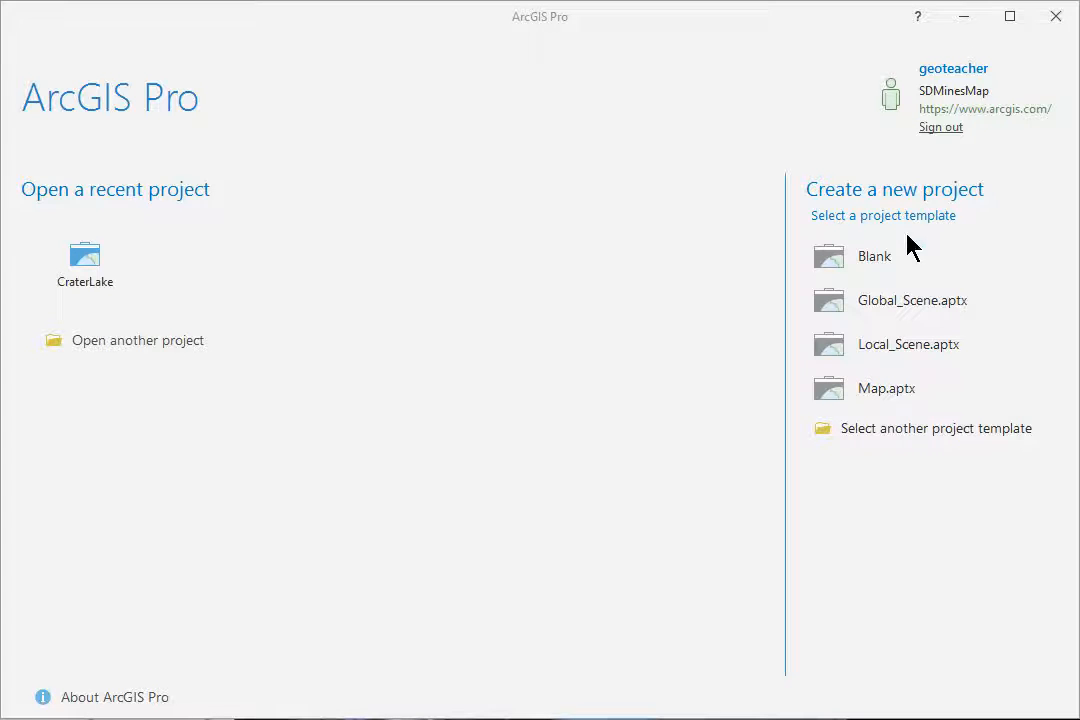
Start a new project from the Blank template and name it OregonMaps
click(874, 256)
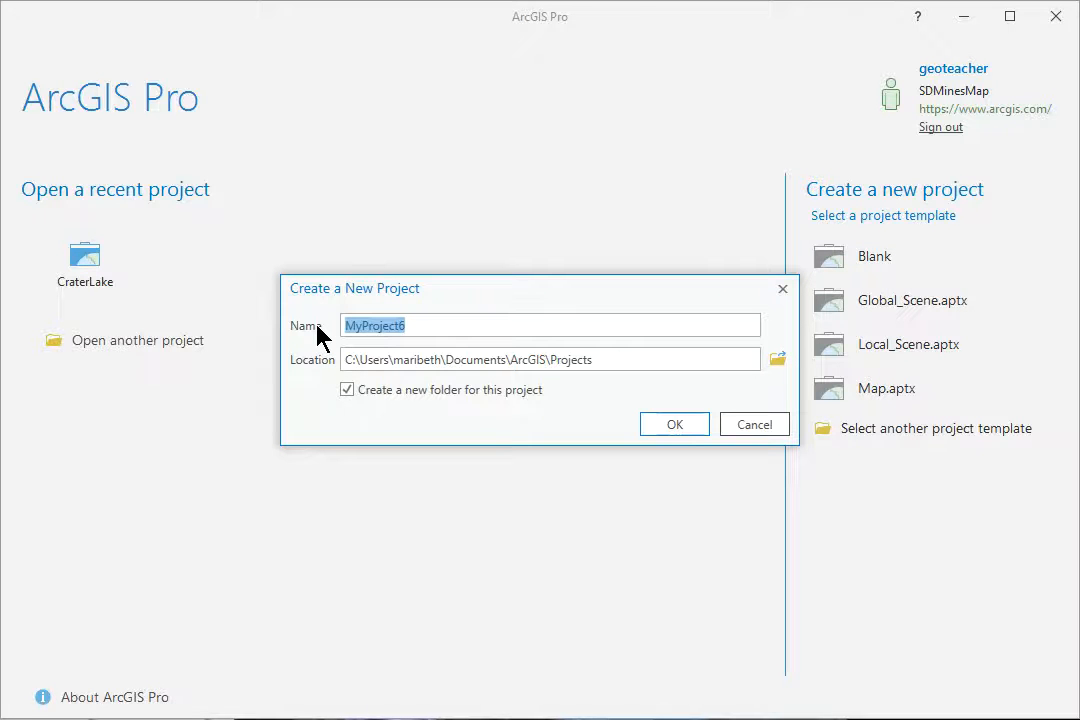
text(OregonMaps)
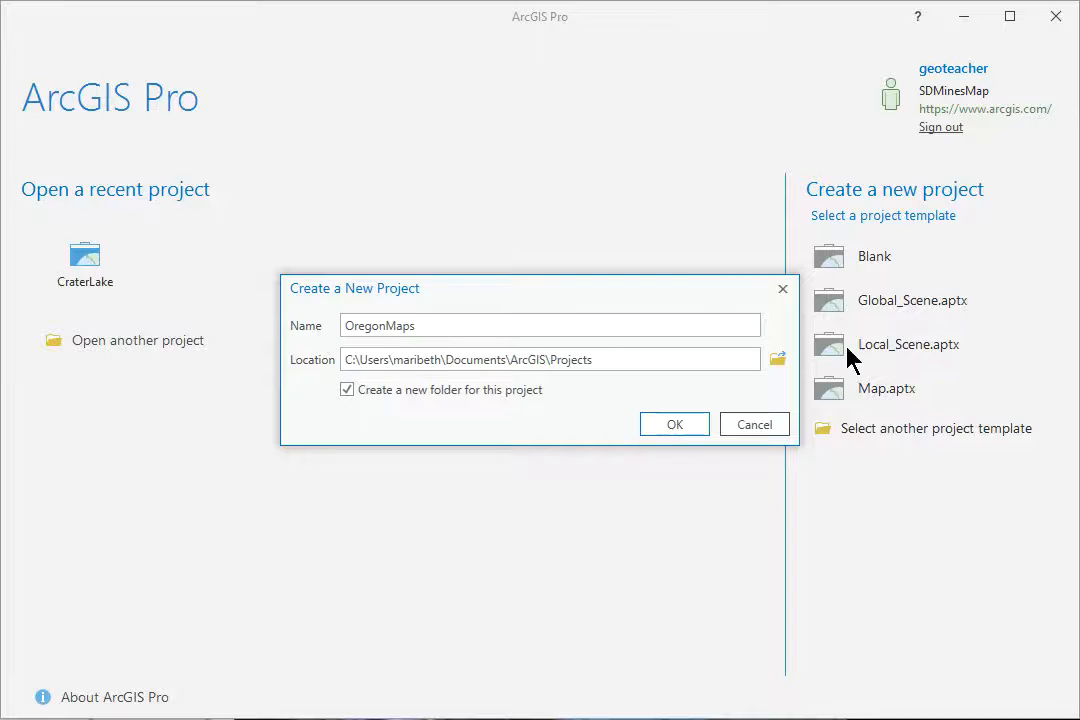
mouse_move(776, 360)
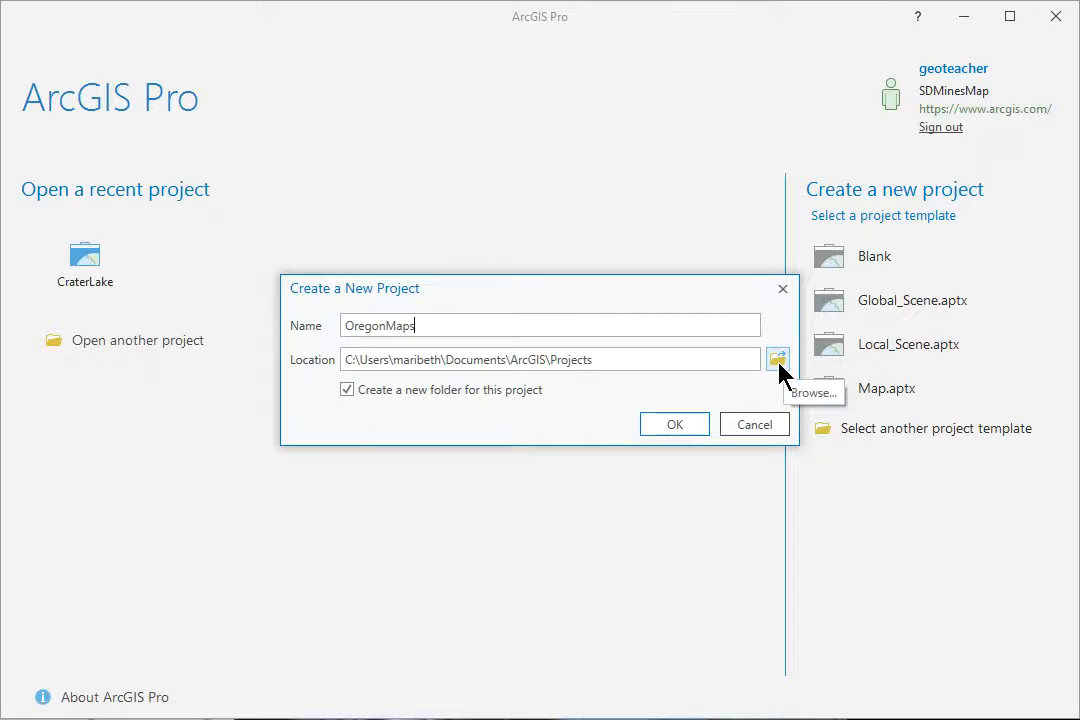
Browse to C:\gisclass\ClassProjects and confirm it as the project location
click(776, 360)
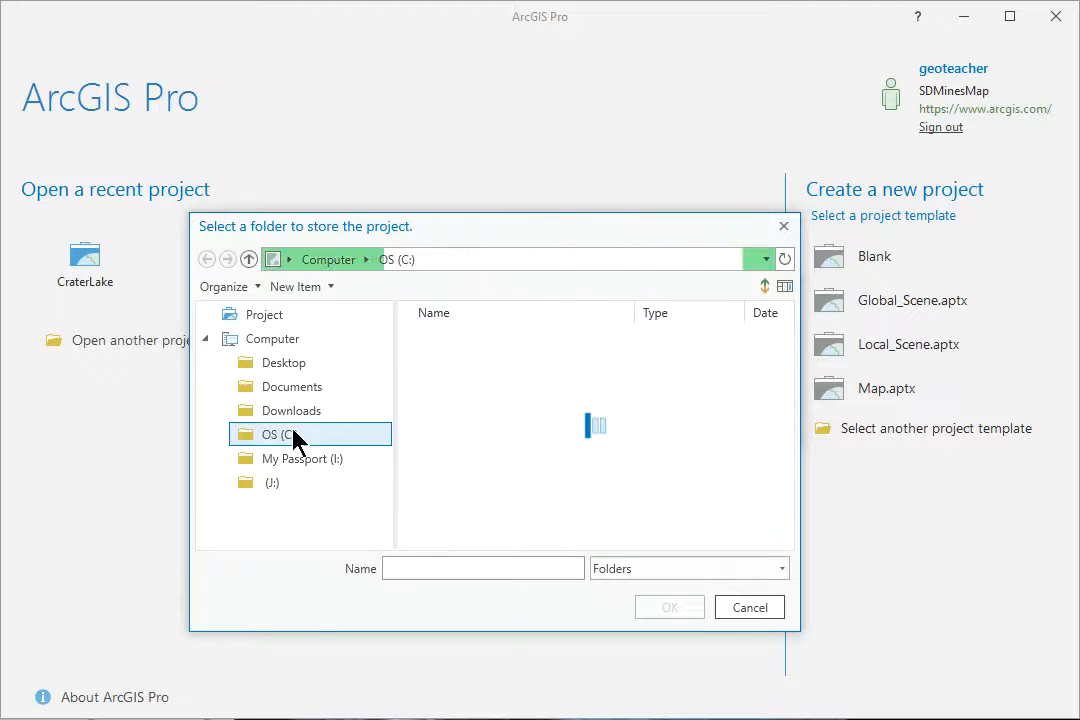
double_click(278, 434)
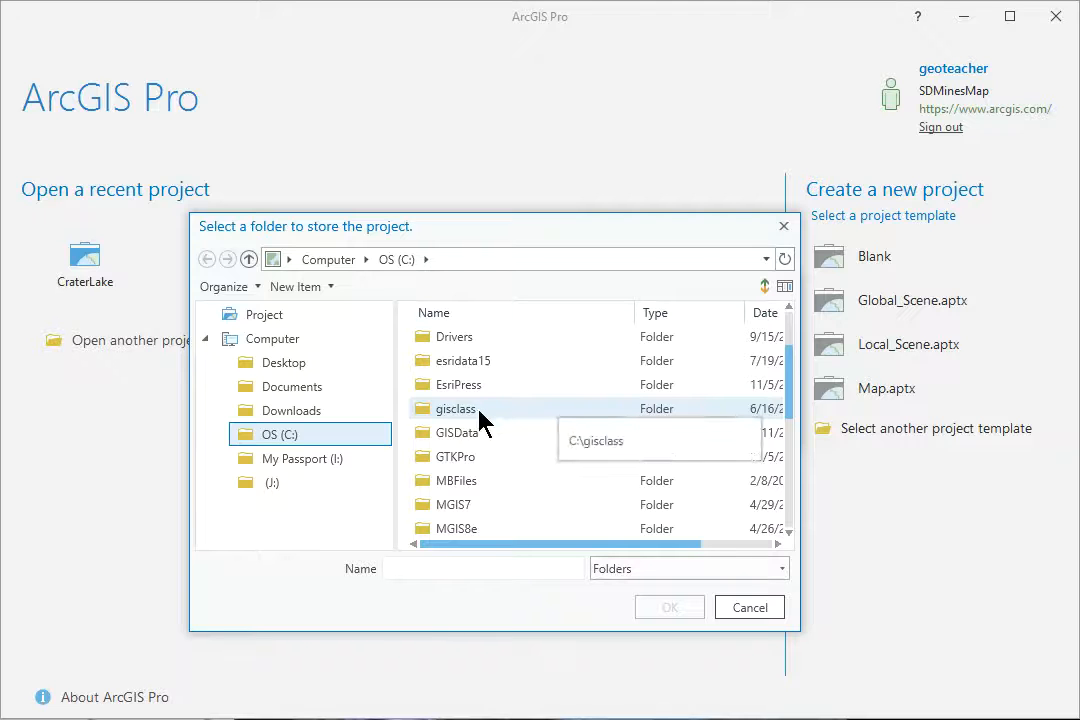
click(456, 408)
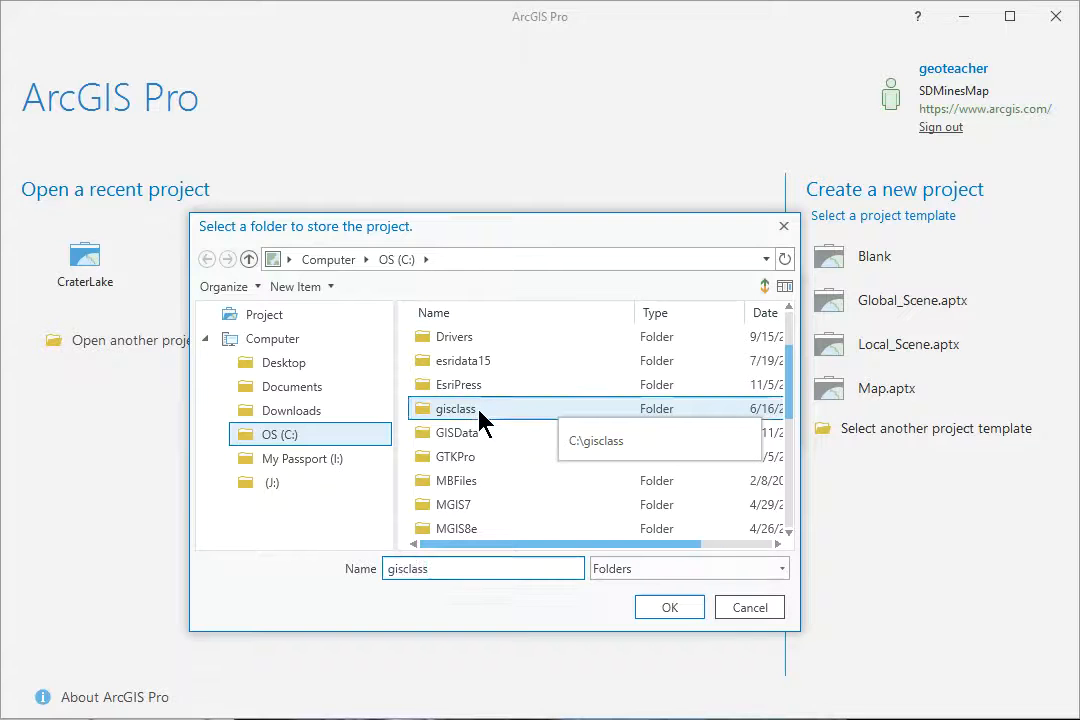
double_click(456, 408)
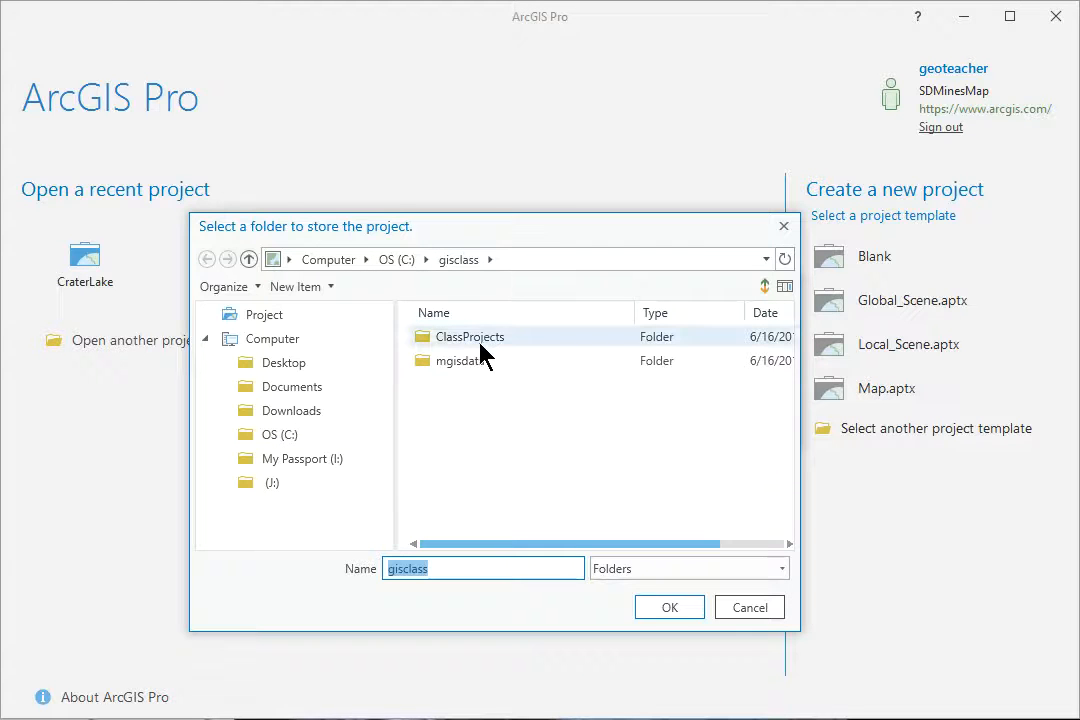
click(468, 336)
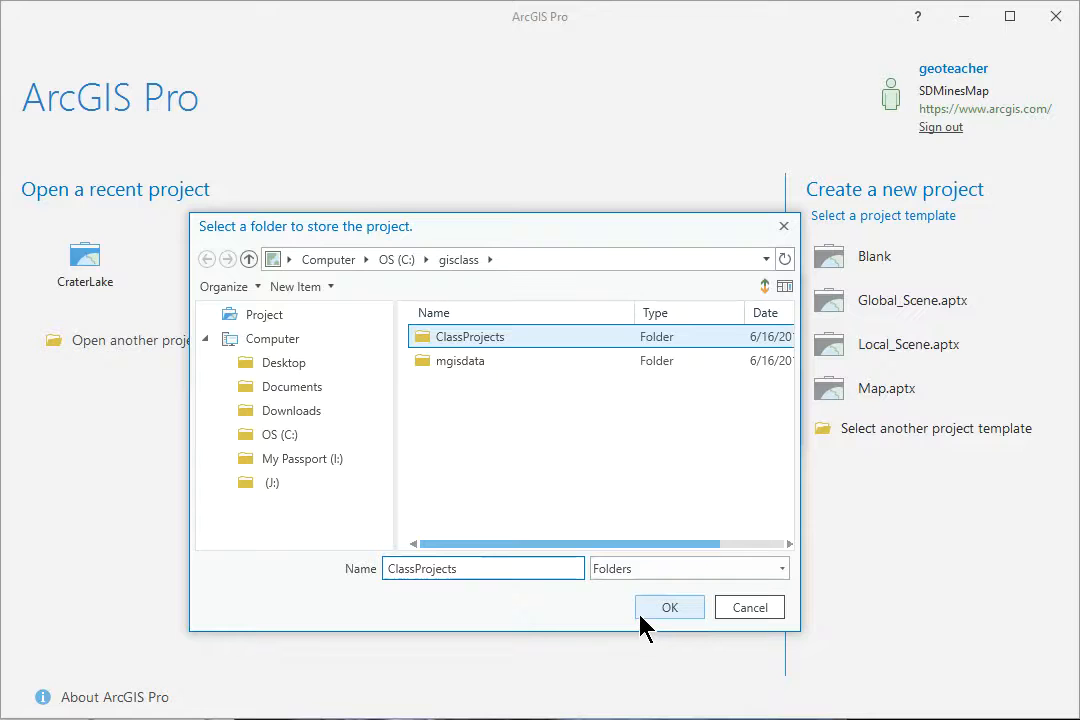
click(668, 608)
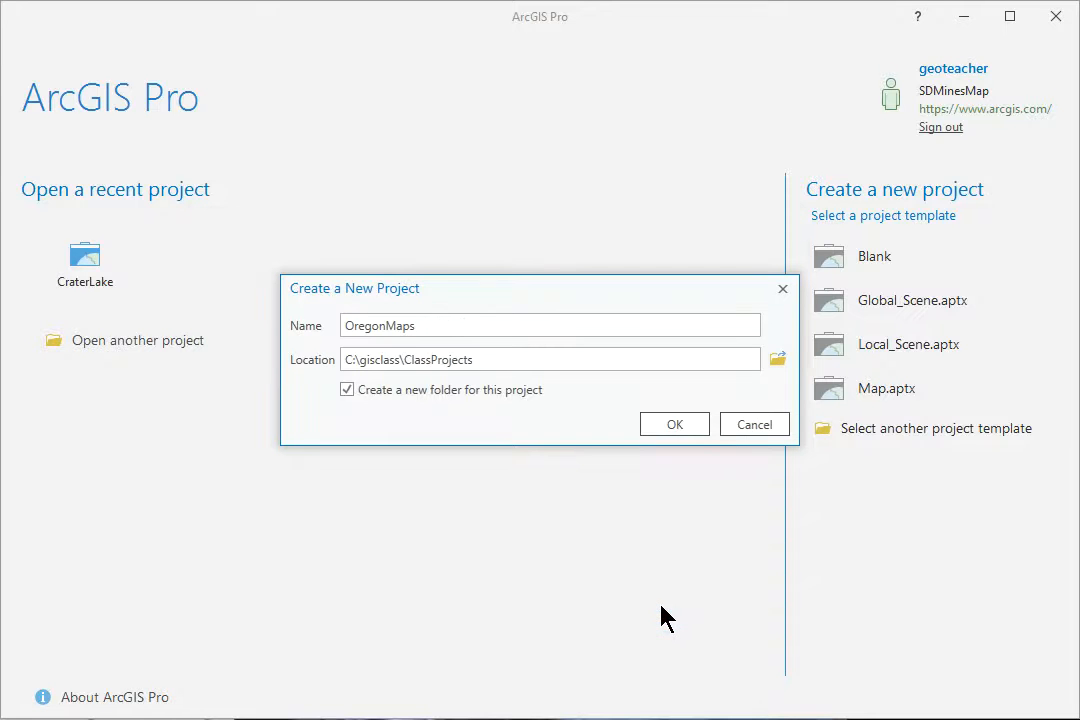